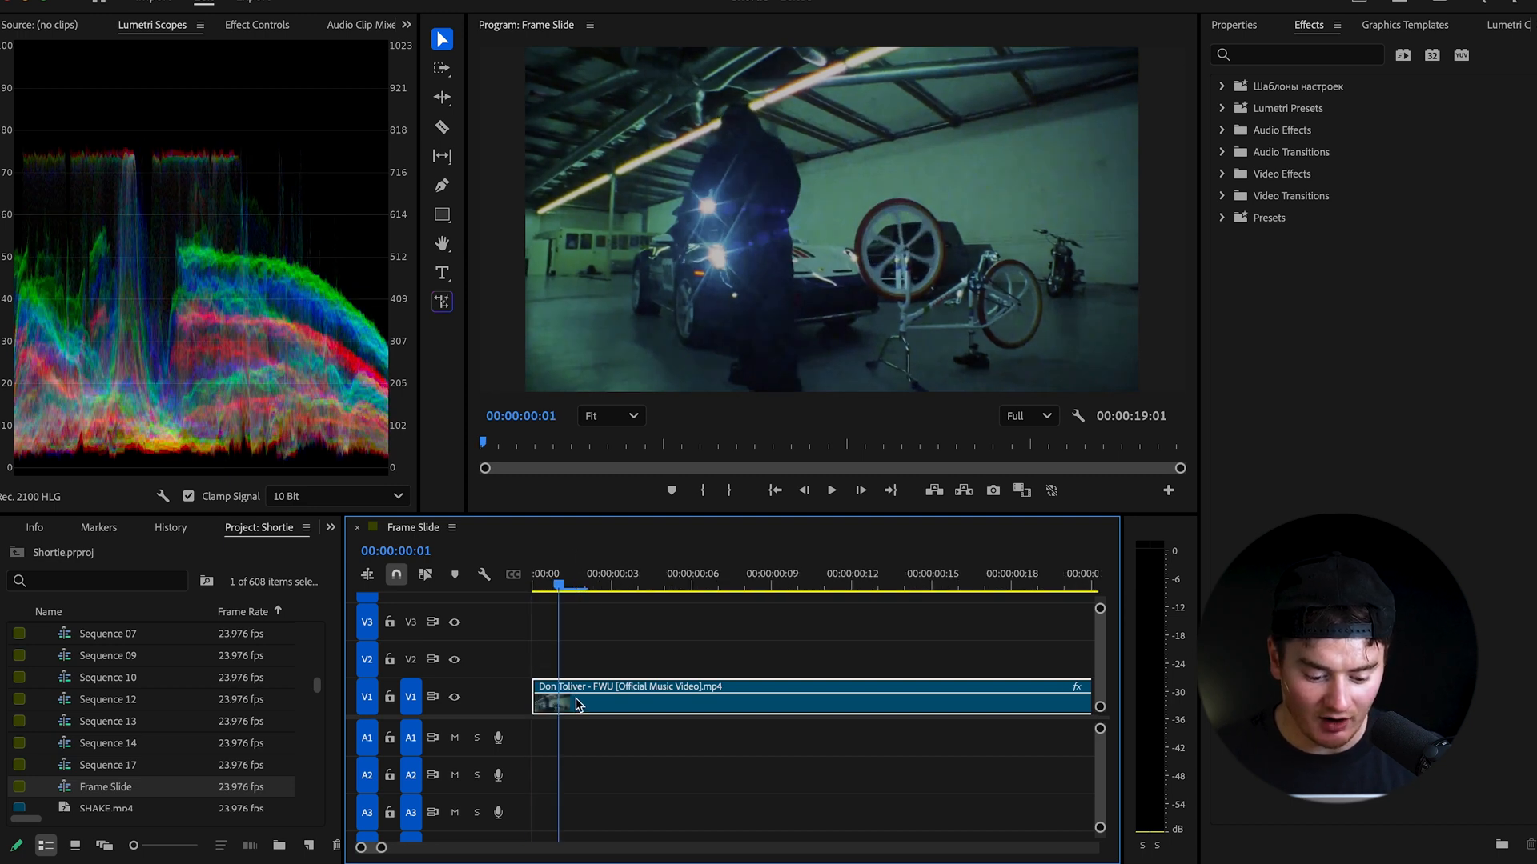
Step: Select the music video clip on V1 in the Frame Slide sequence
click(638, 588)
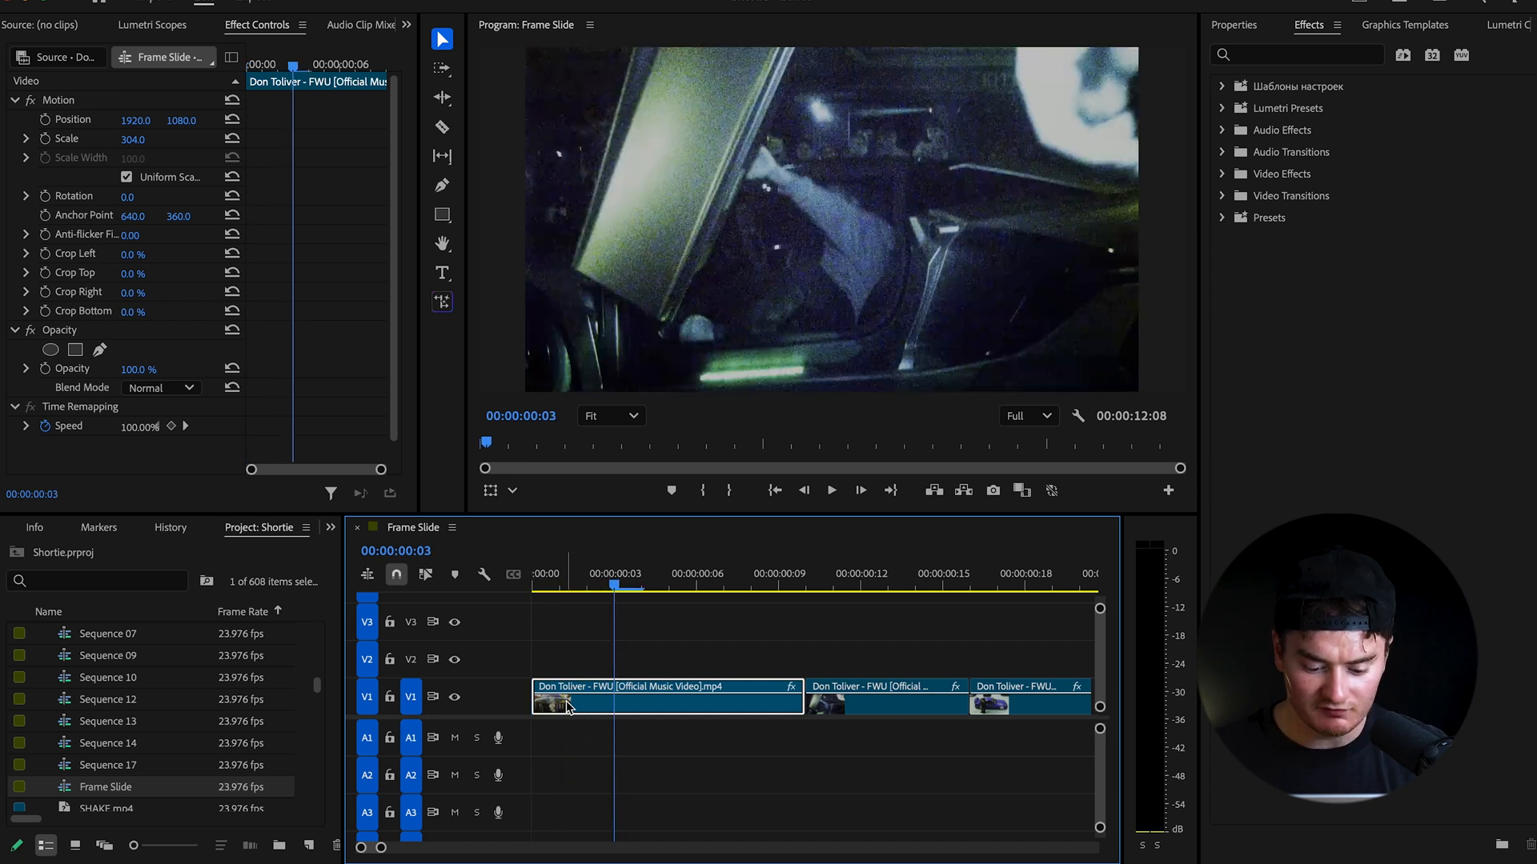
mouse_move(833, 686)
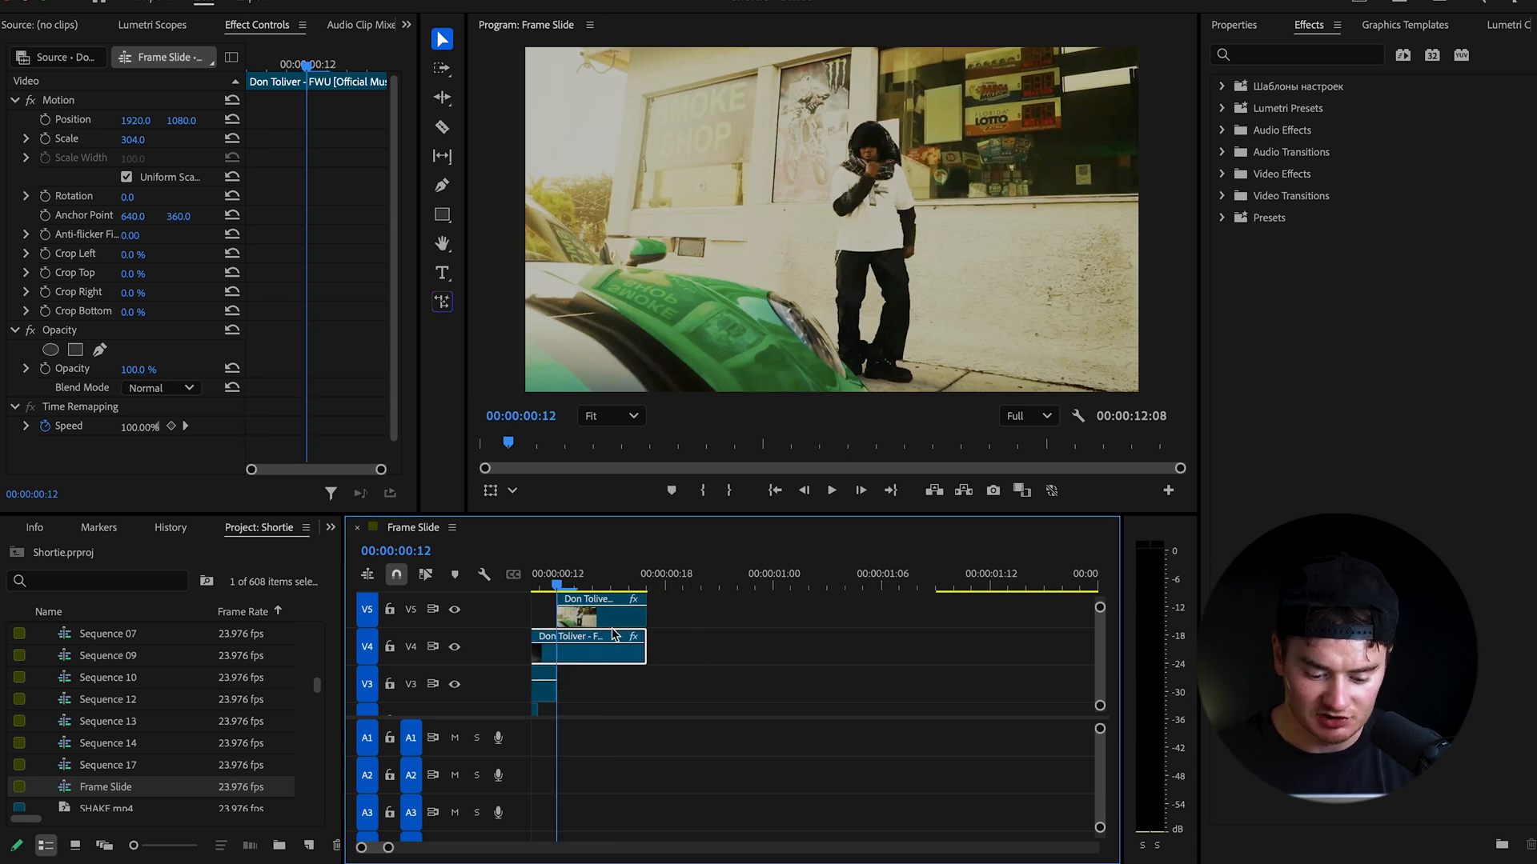
Step: Select the short cut clip sitting on track V4 of the staircase
click(696, 573)
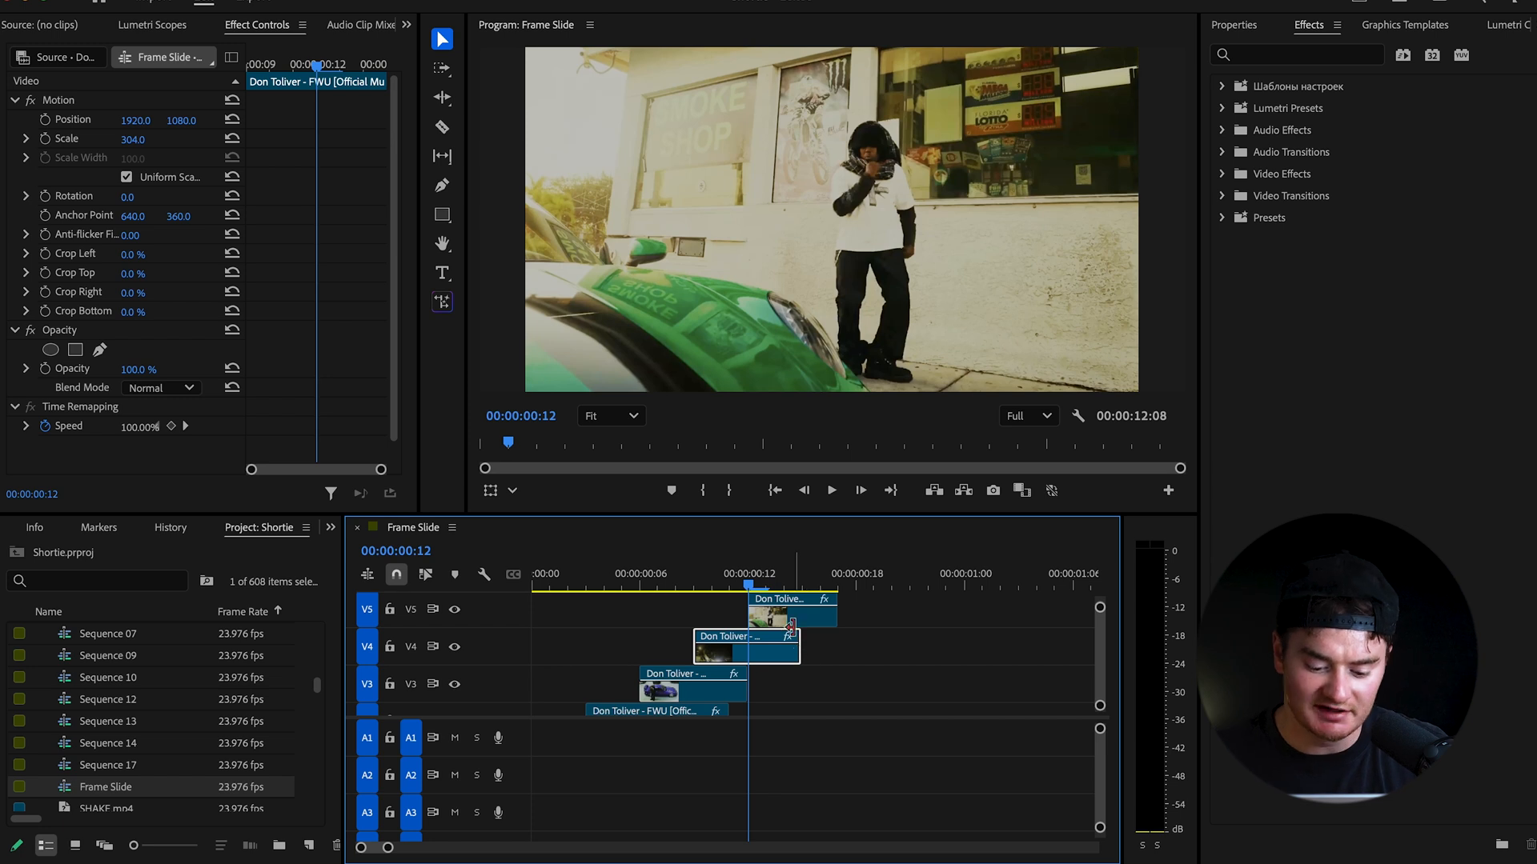
mouse_move(791, 627)
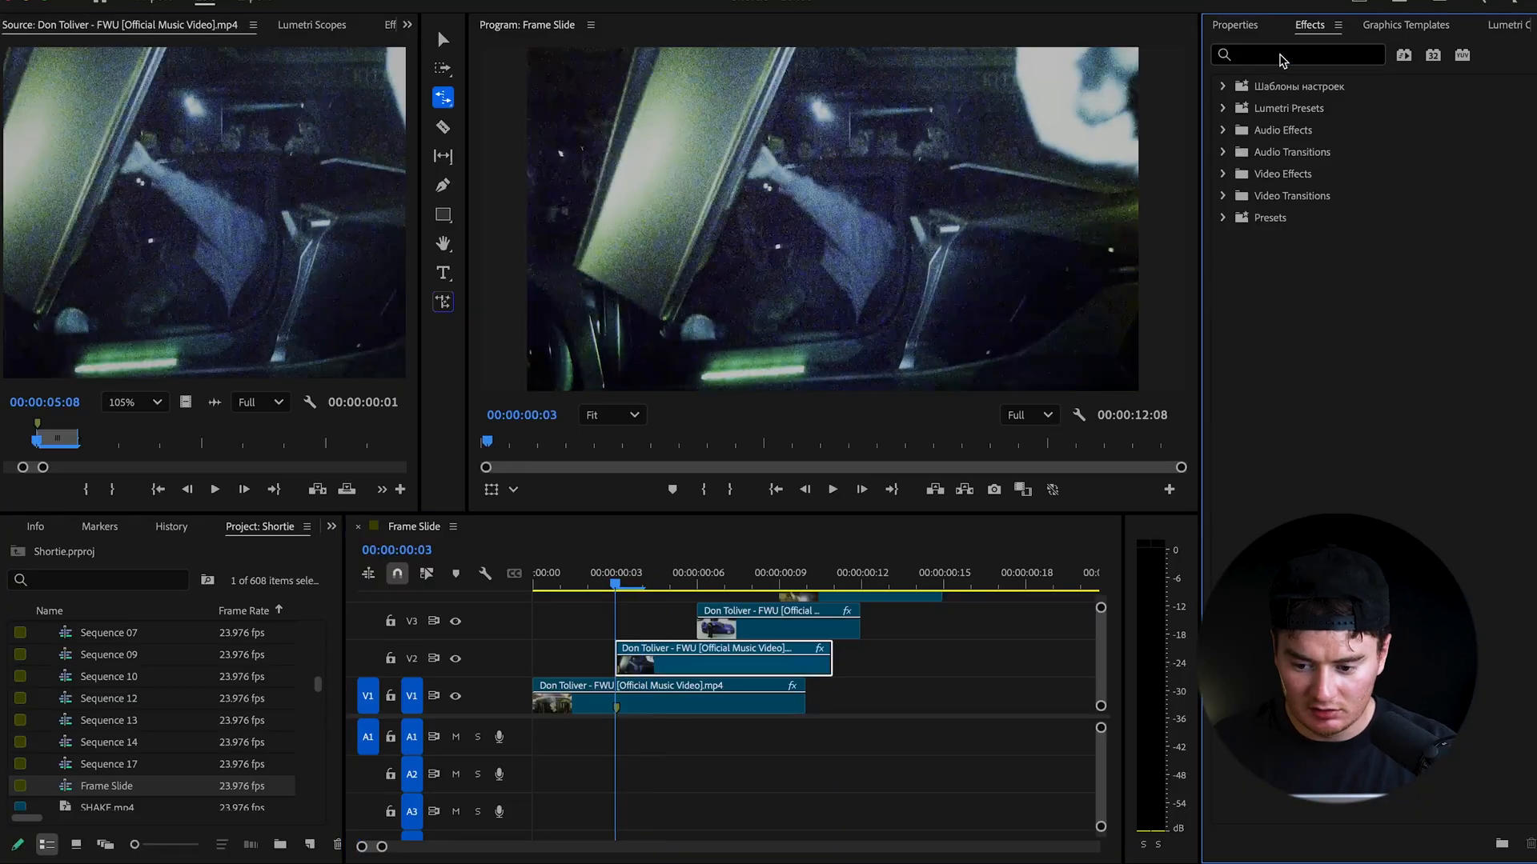
Step: Search 'transform' and drop the Transform effect onto the V2 clip
text(transform)
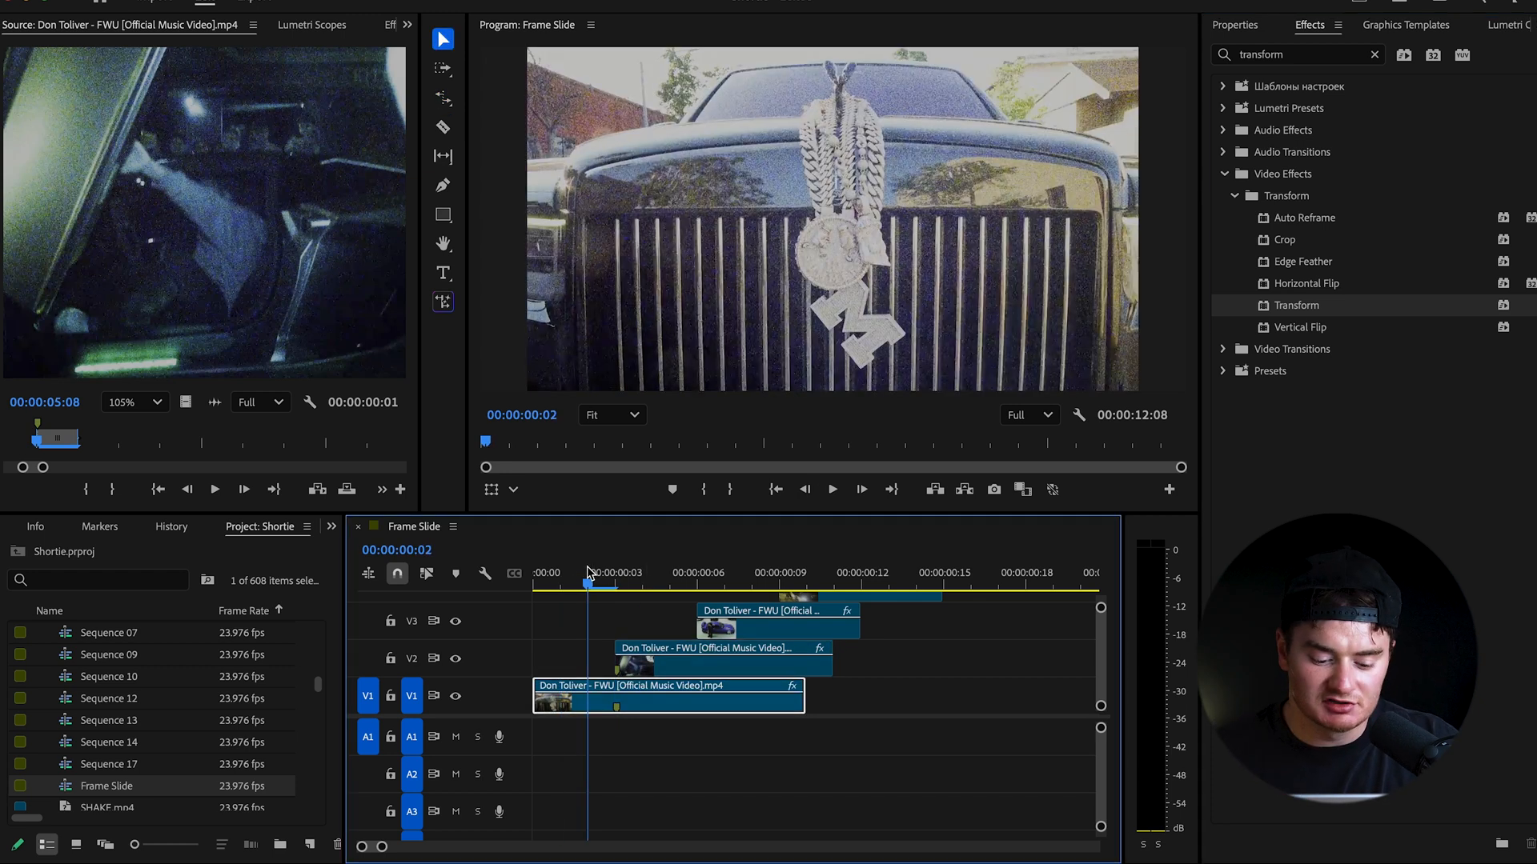
click(536, 573)
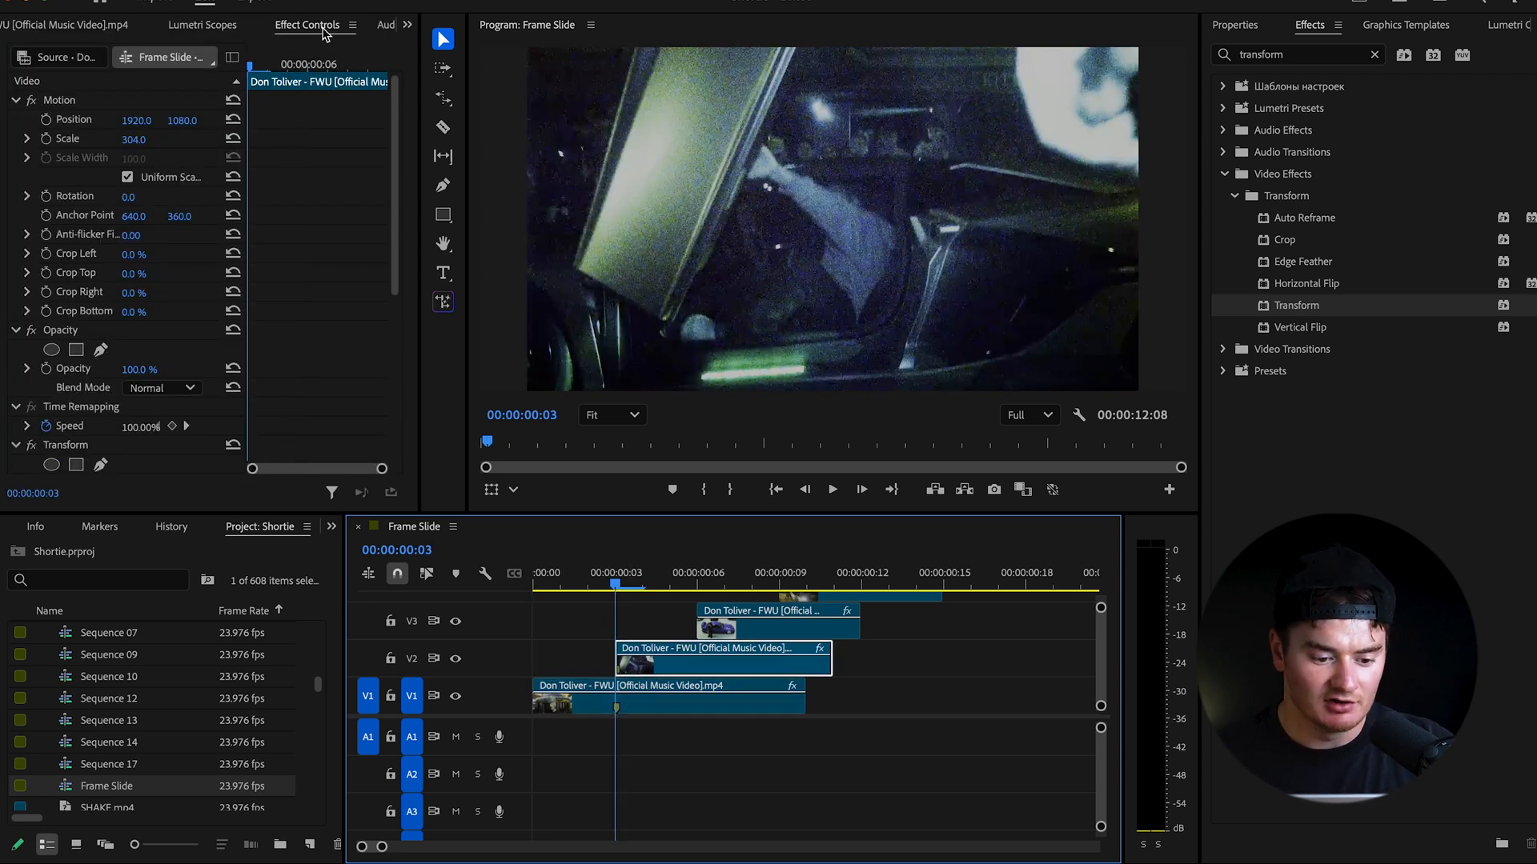
Step: Keyframe Transform Position off-screen at frame 3 and centred at frame 6
scroll(down, 3)
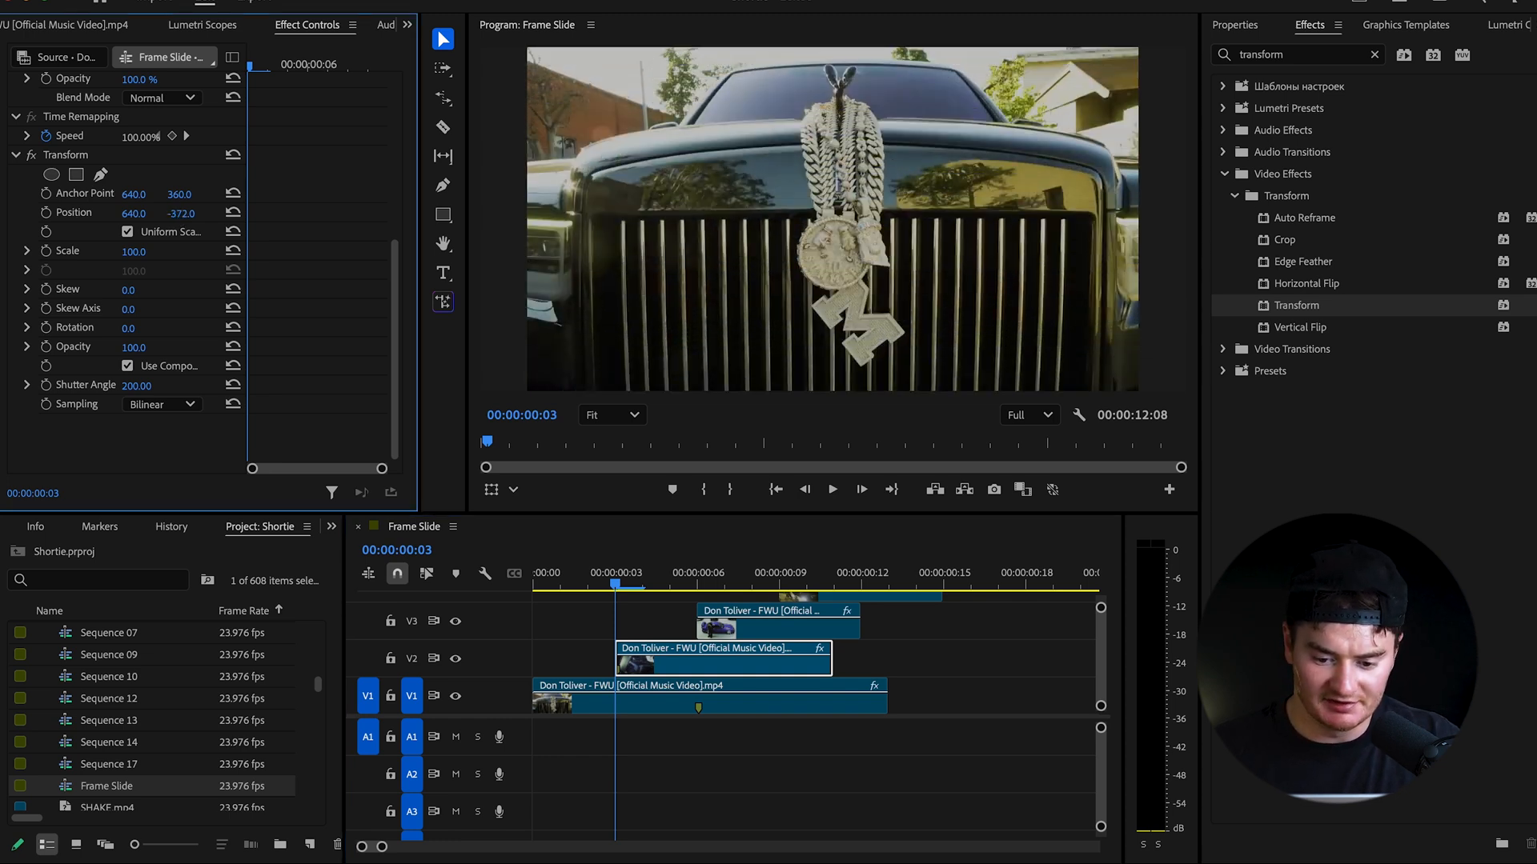
click(45, 213)
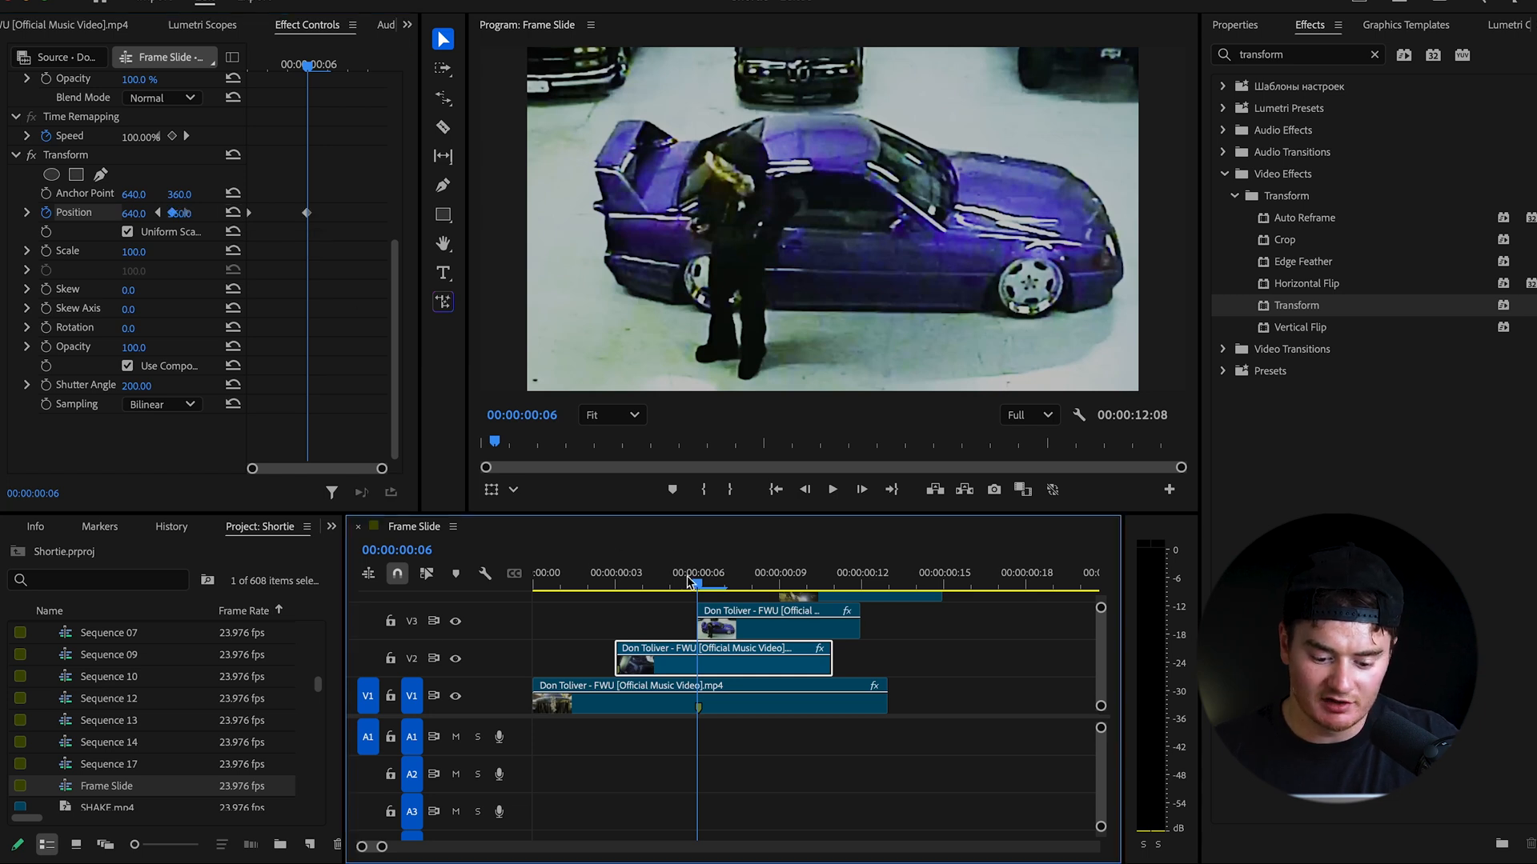
click(534, 572)
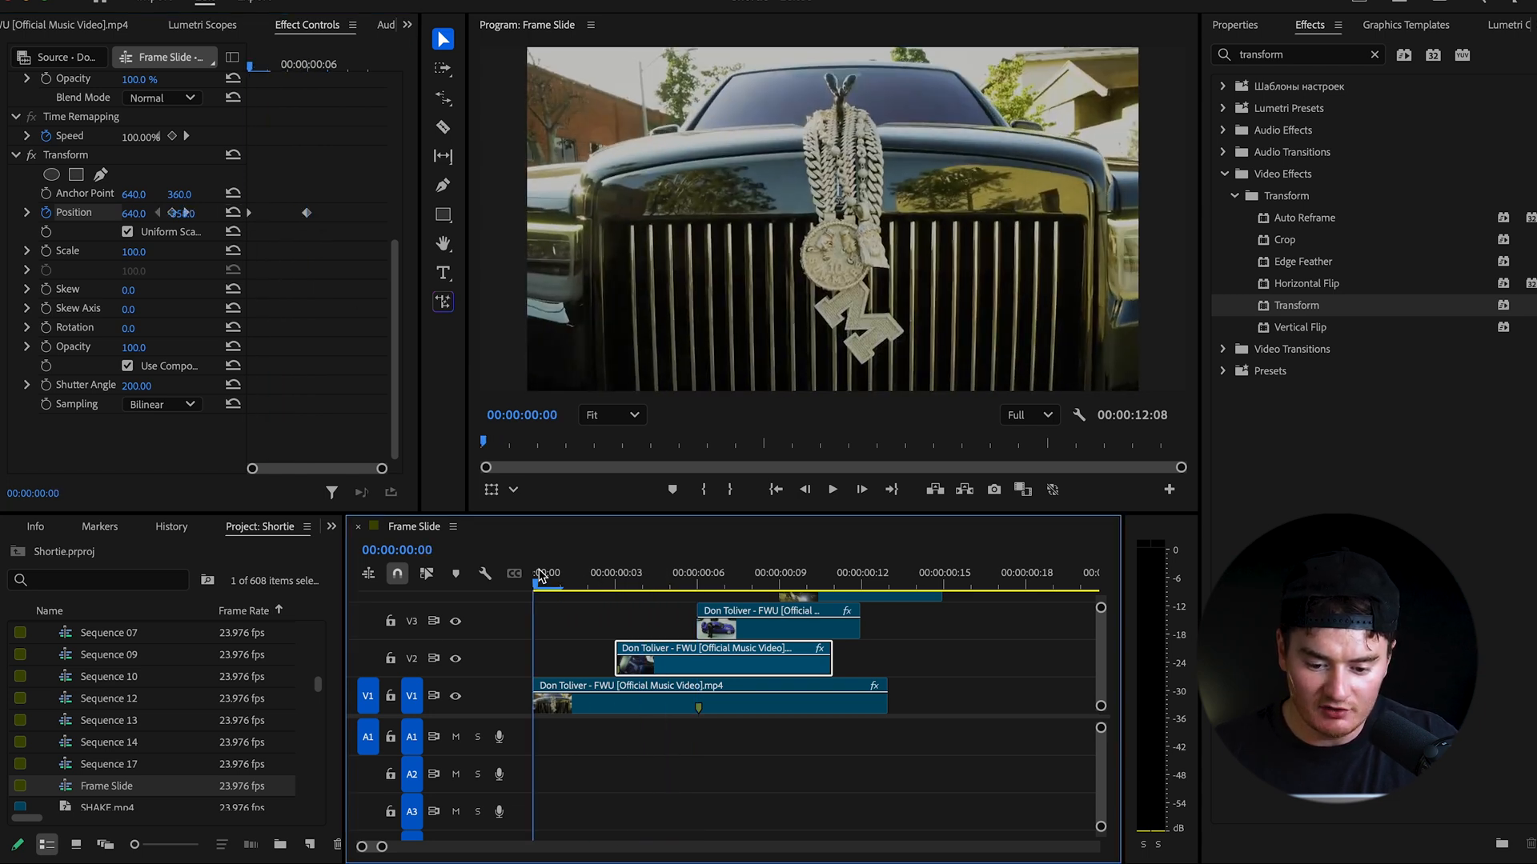
click(615, 573)
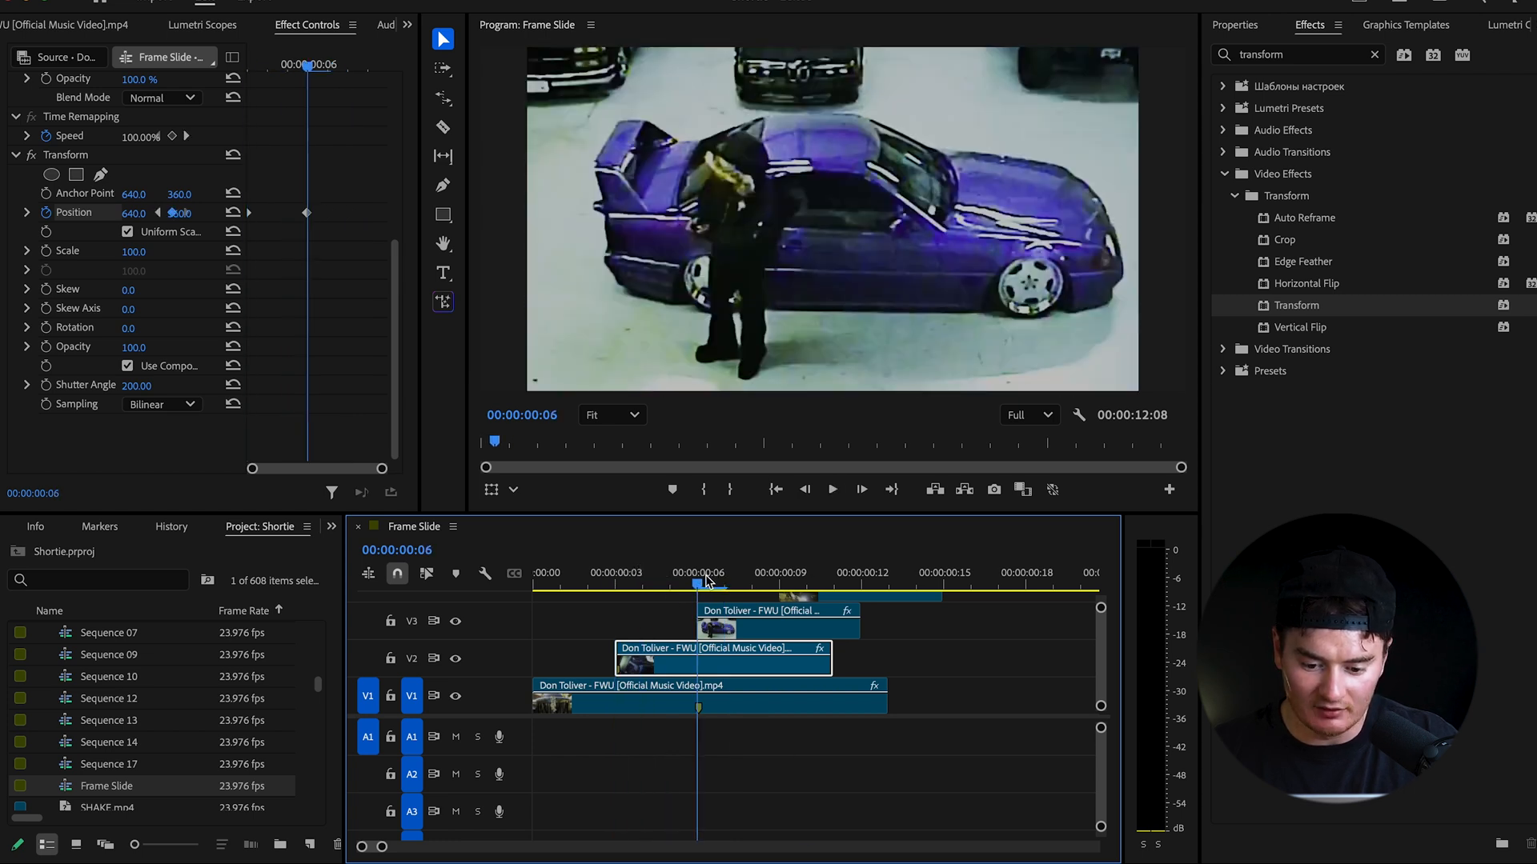
mouse_move(722, 635)
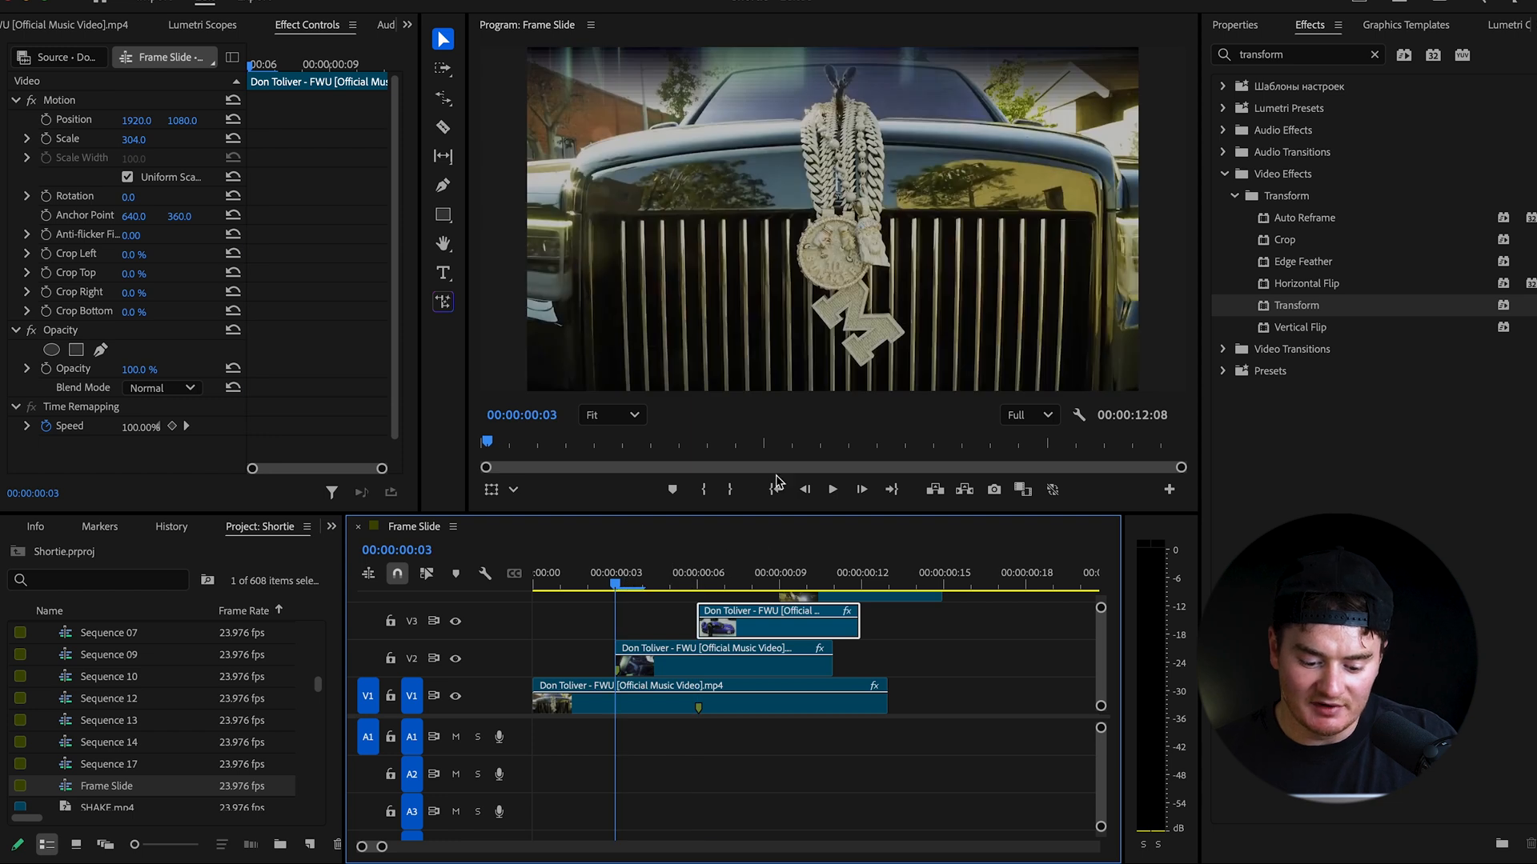
Step: Copy the V2 clip and paste its Motion, Opacity and Transform attributes onto upper clips
click(723, 583)
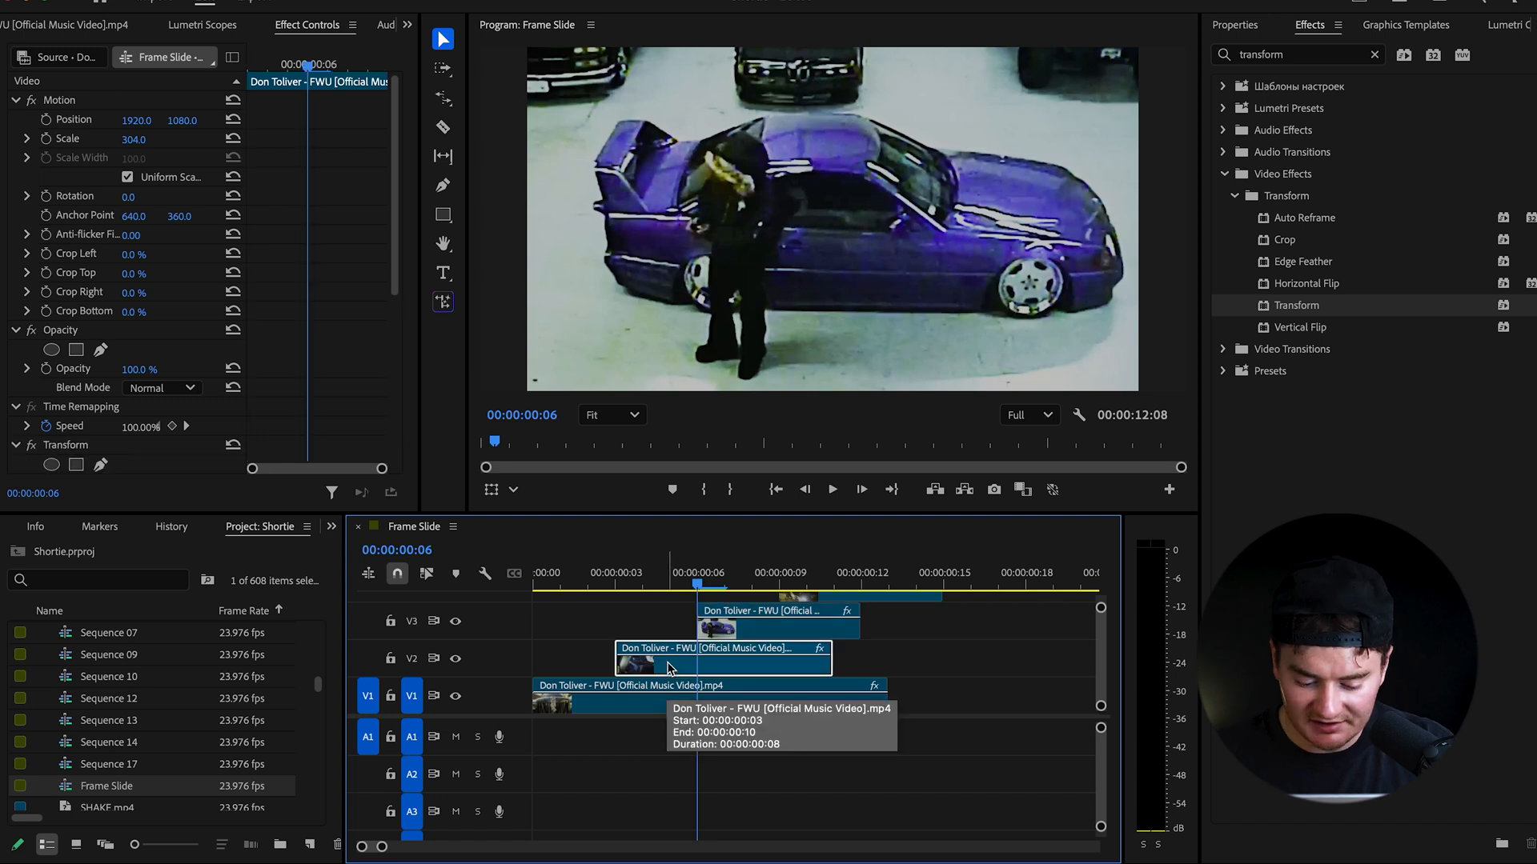
right_click(667, 696)
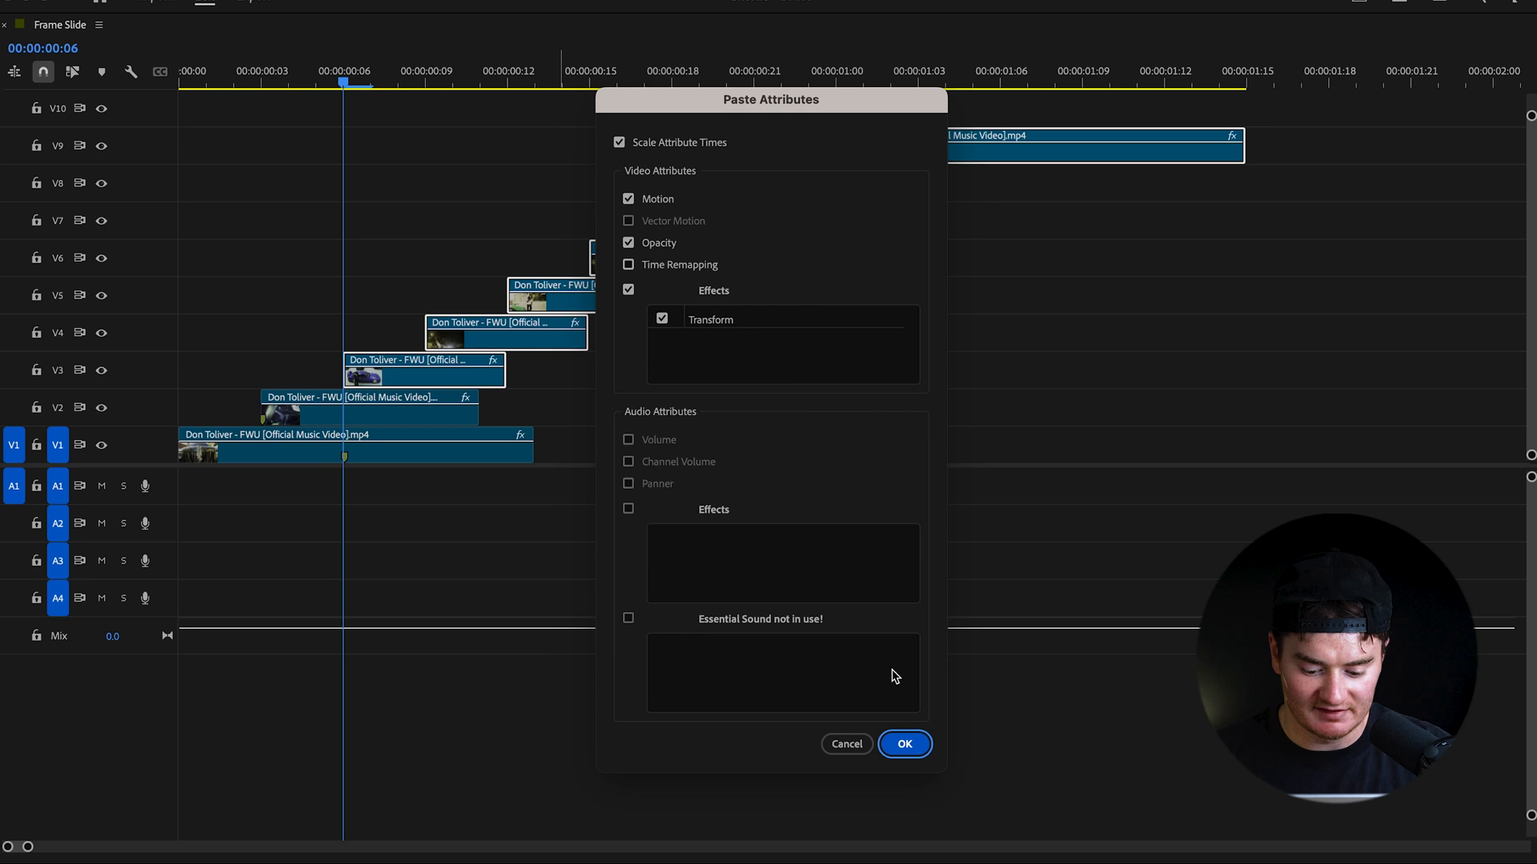
click(903, 743)
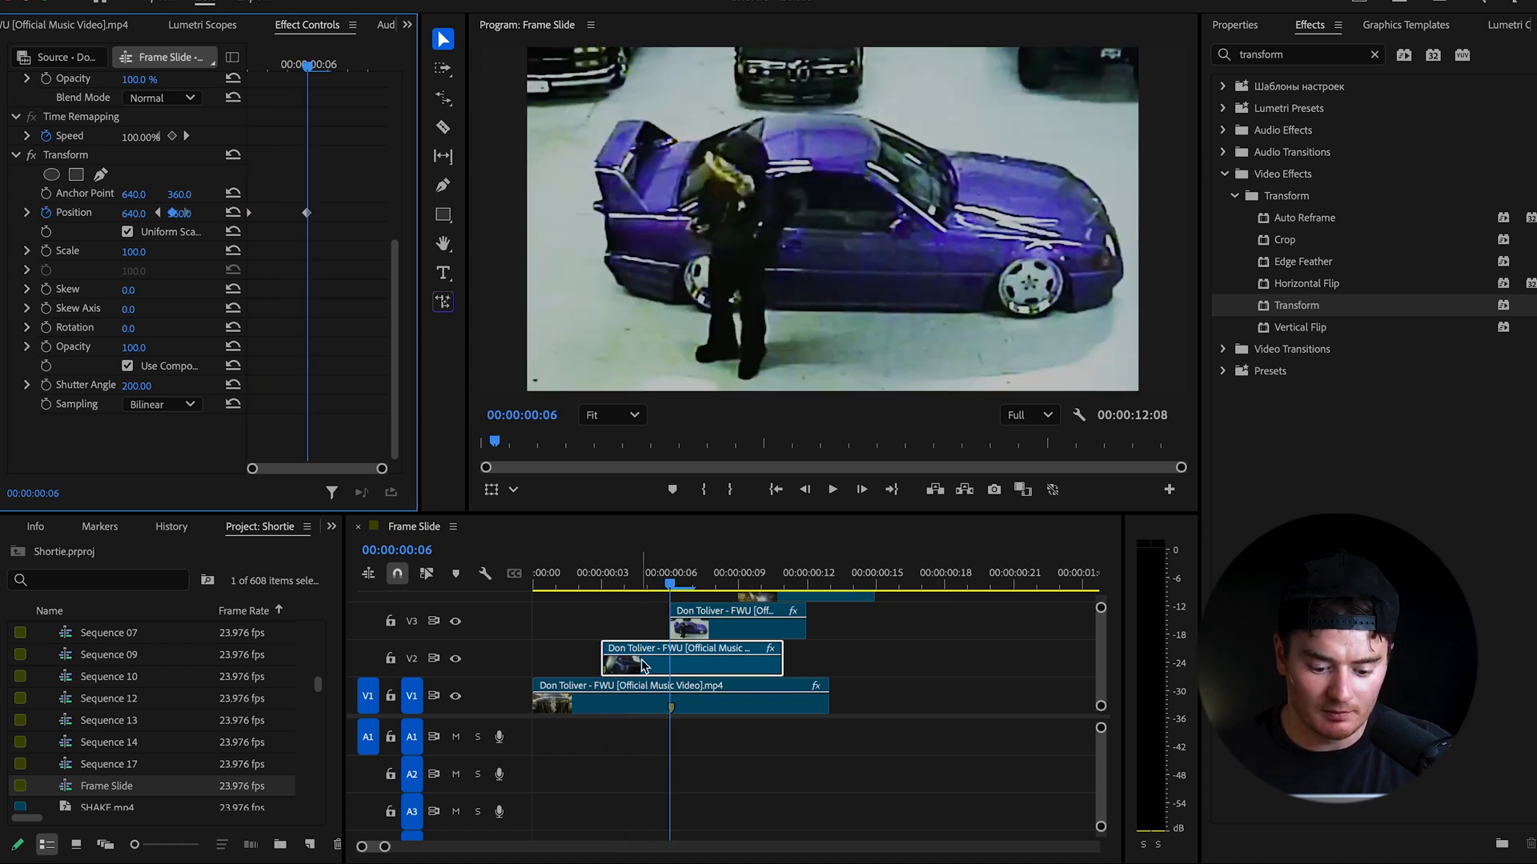
key(`)
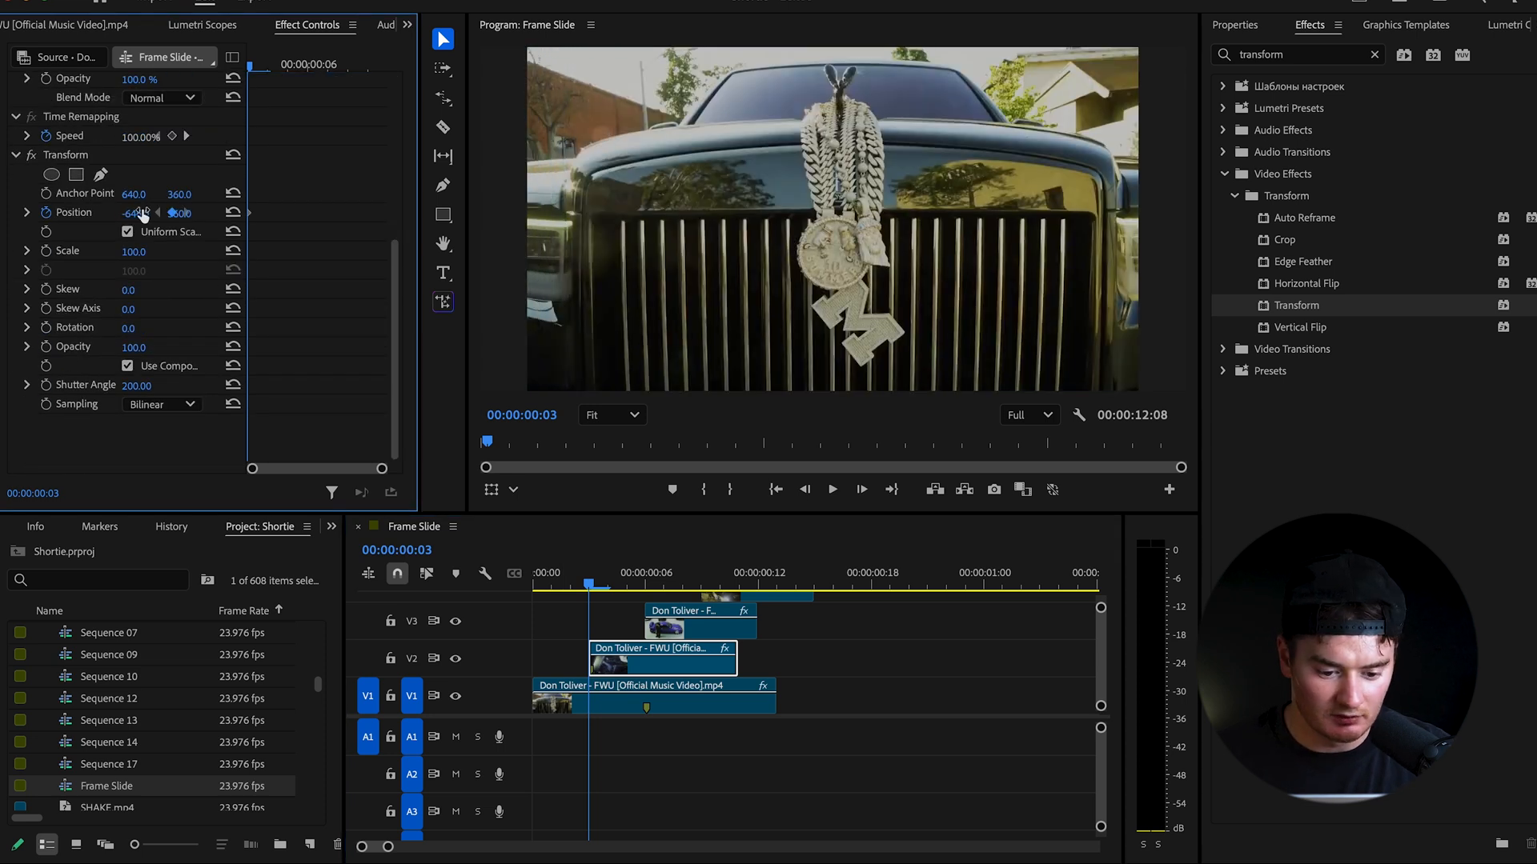
Step: Set frame-3 Position X to about -646 and reset frame-6 Position to 640
drag(137, 212, 131, 213)
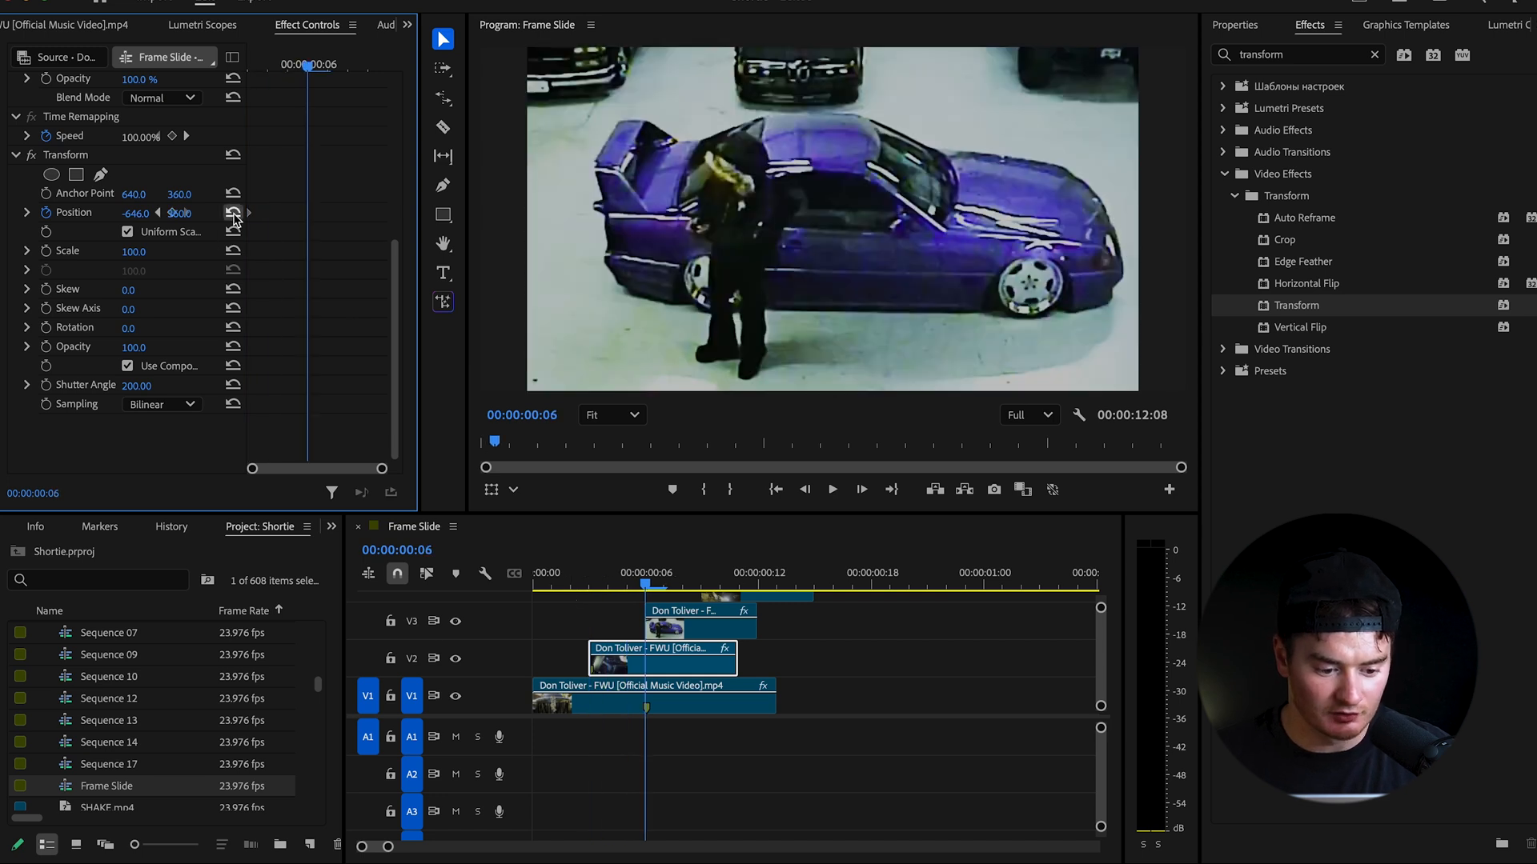
click(232, 213)
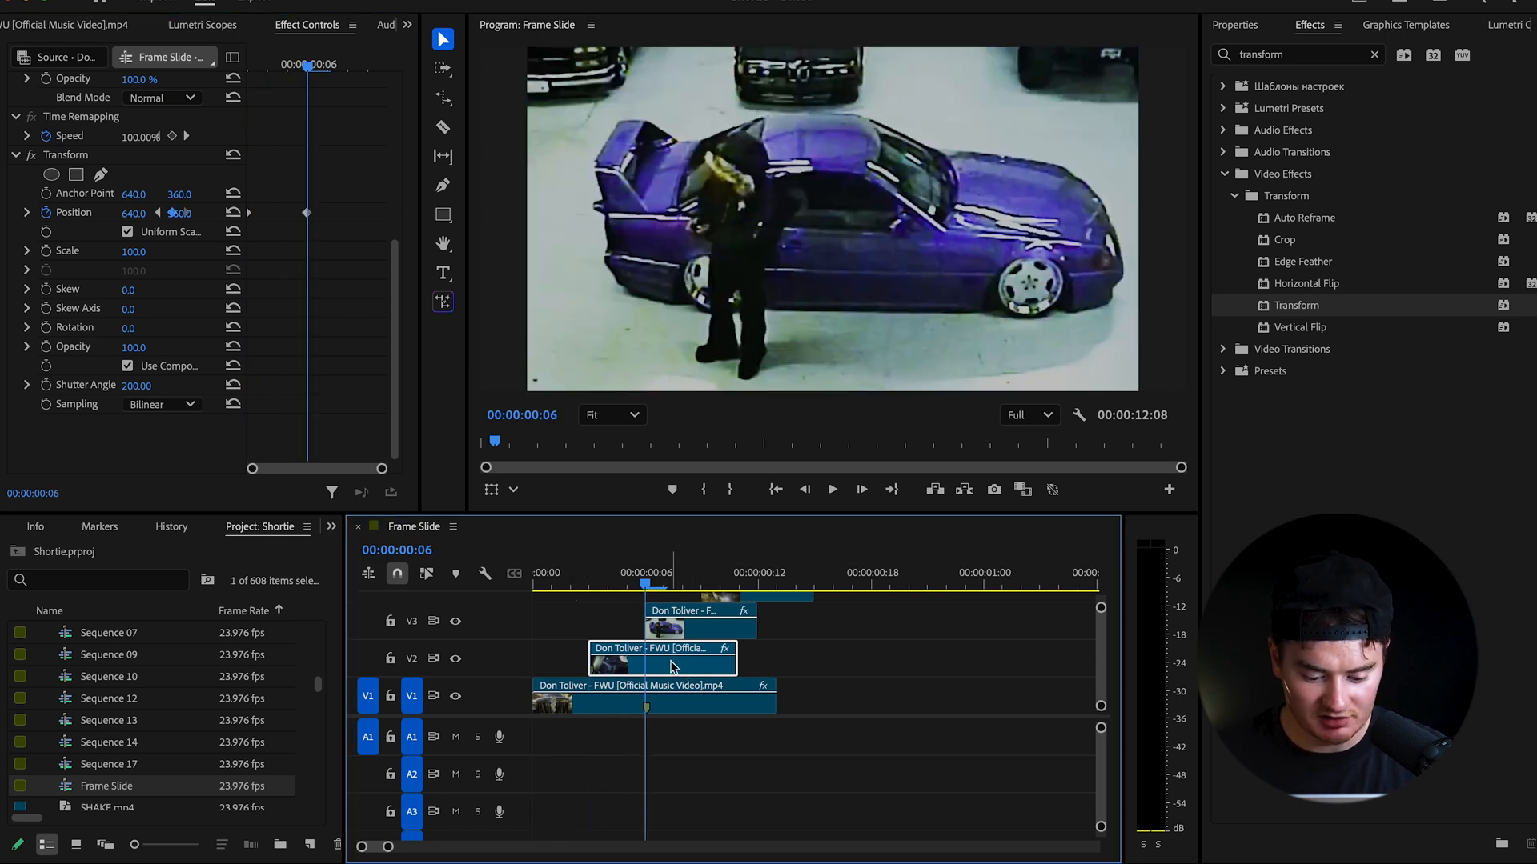